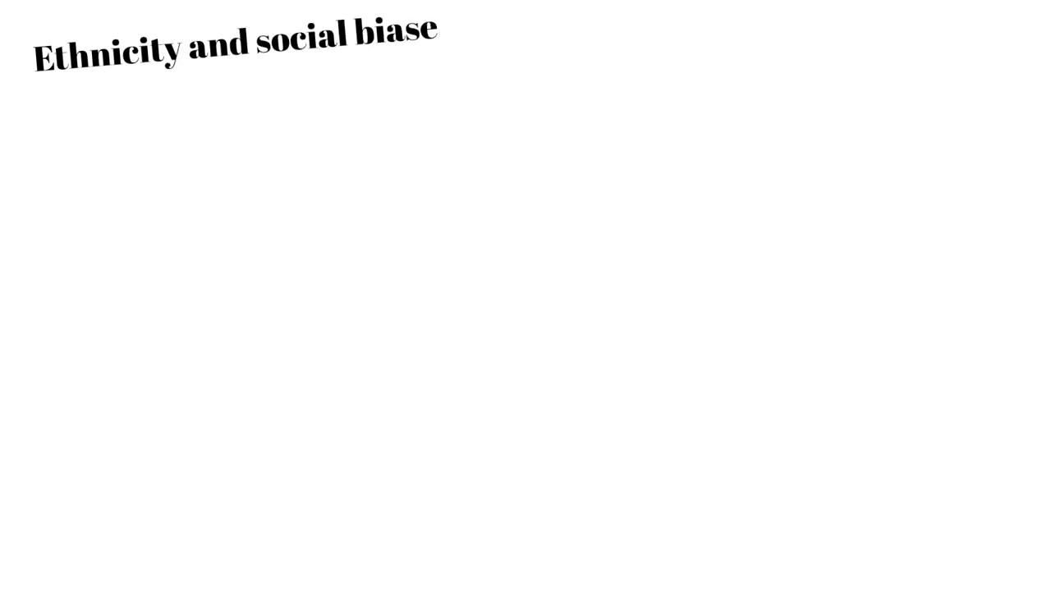
text(s)
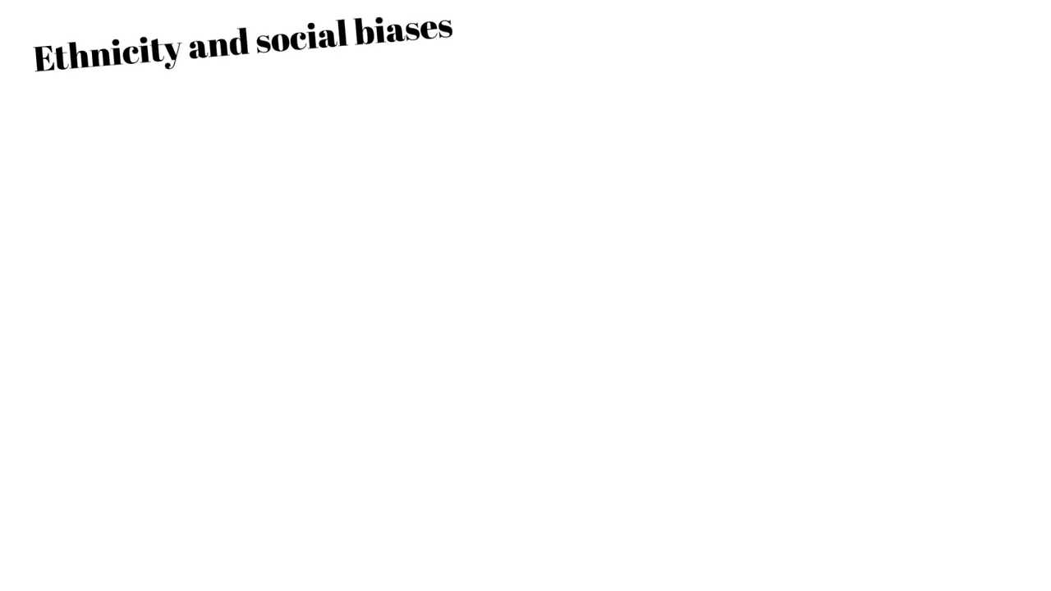